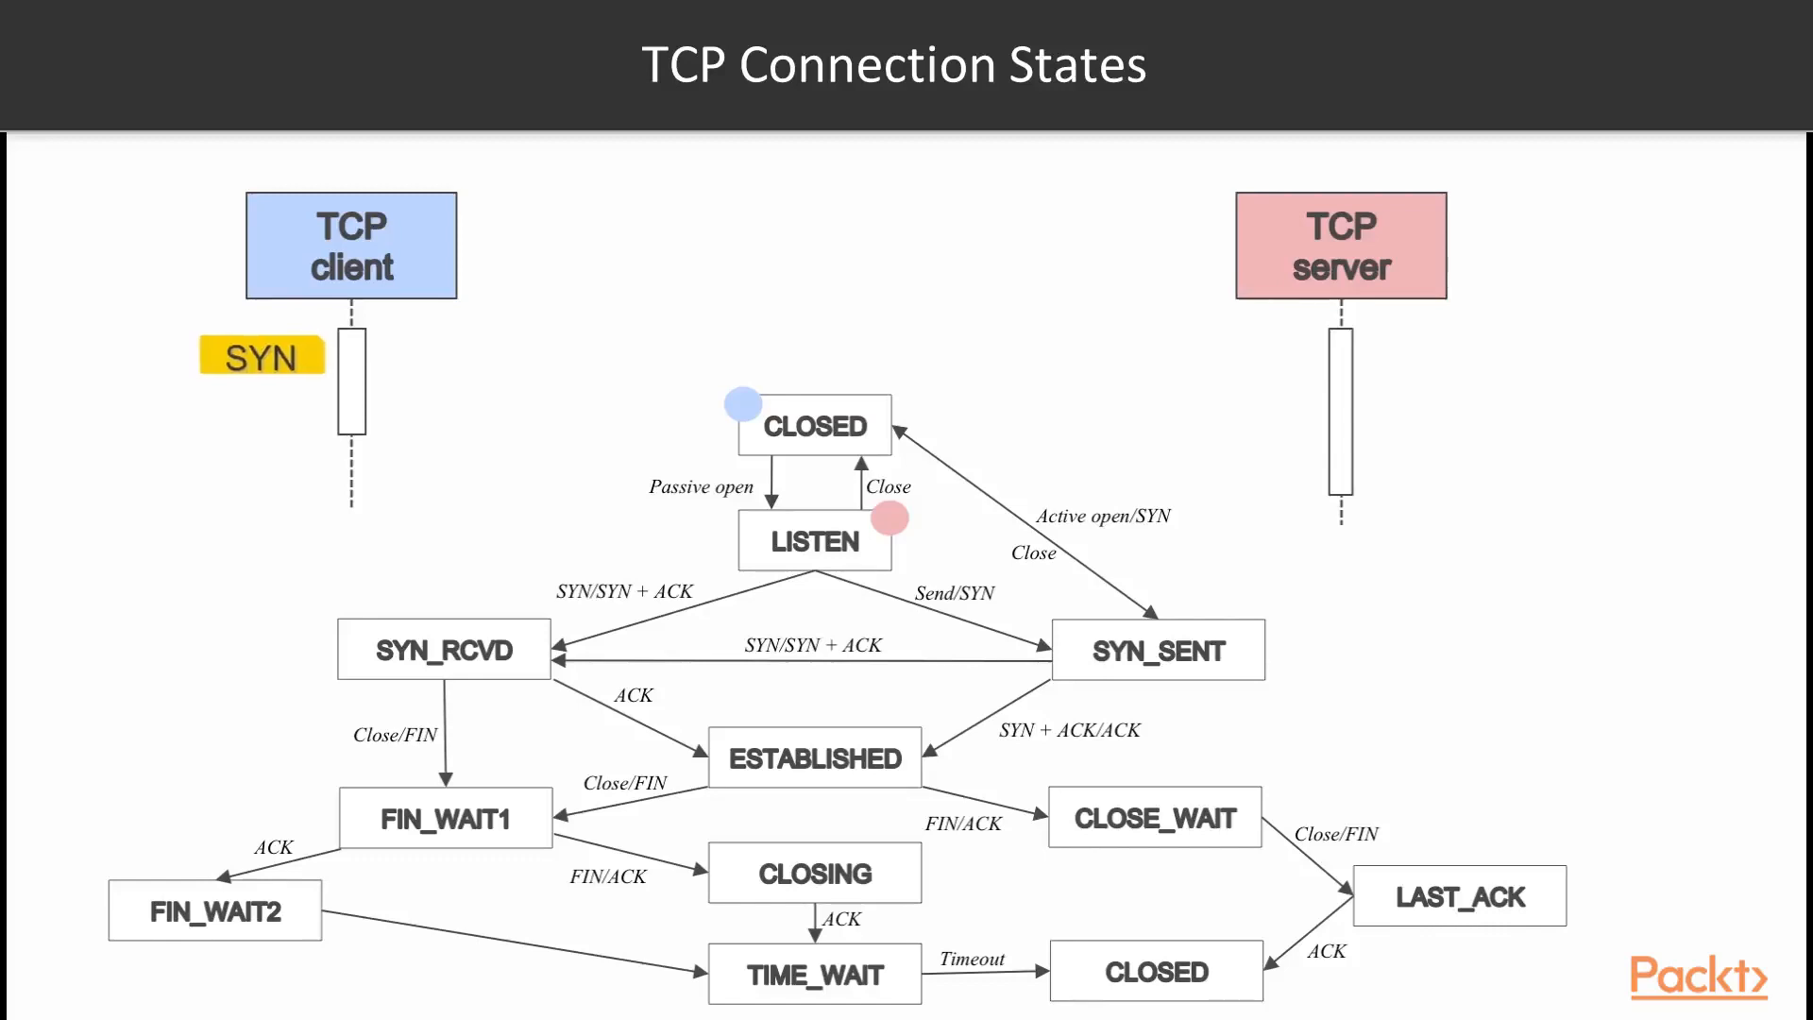
drag(263, 358, 857, 362)
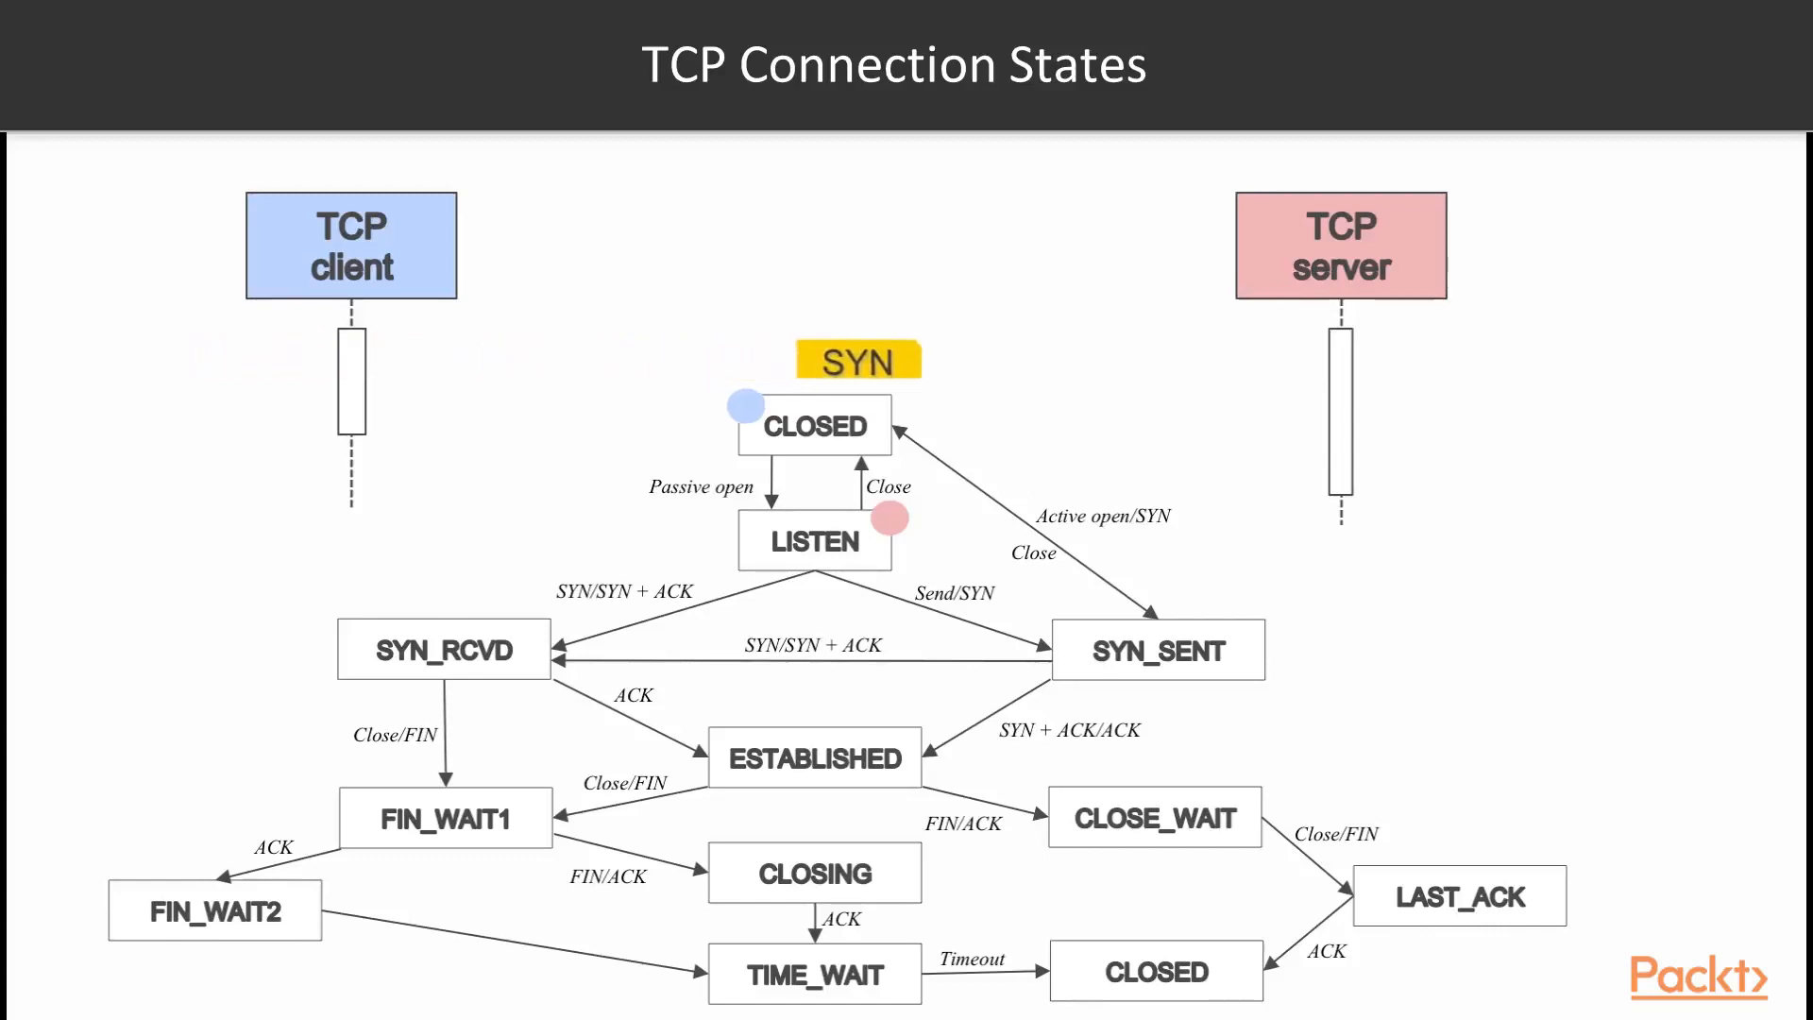